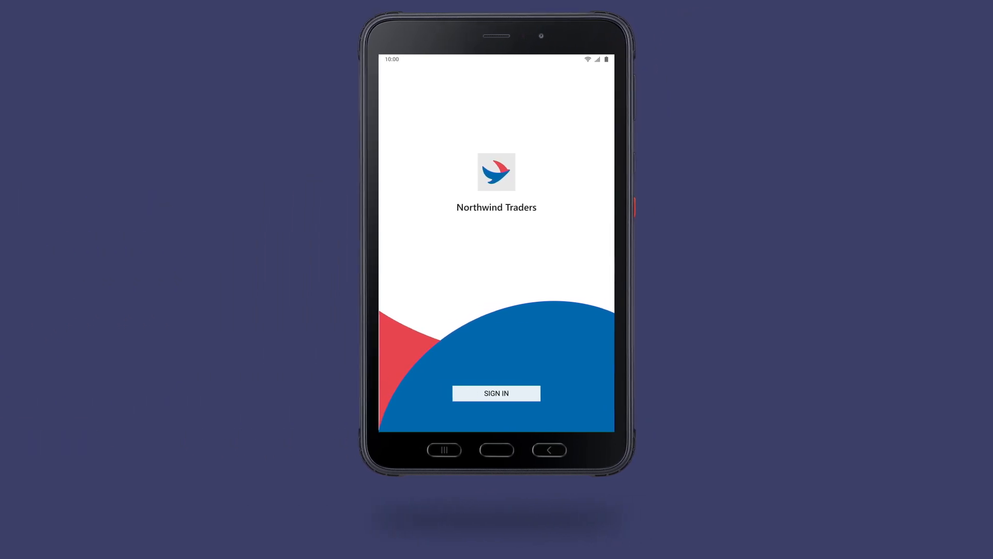
# Step: Sign the shared tablet in to the Northwind Traders Microsoft account
pyautogui.click(496, 394)
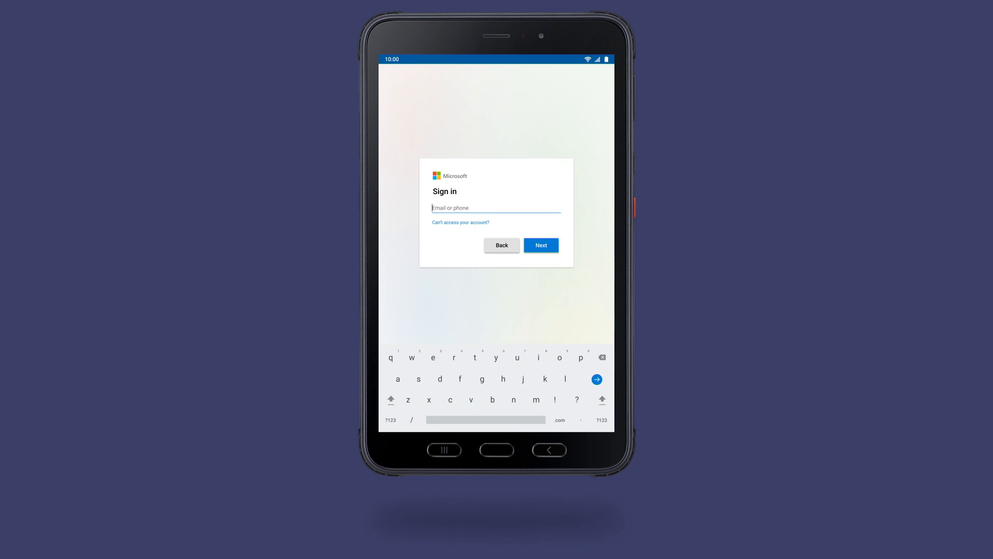
pyautogui.click(541, 245)
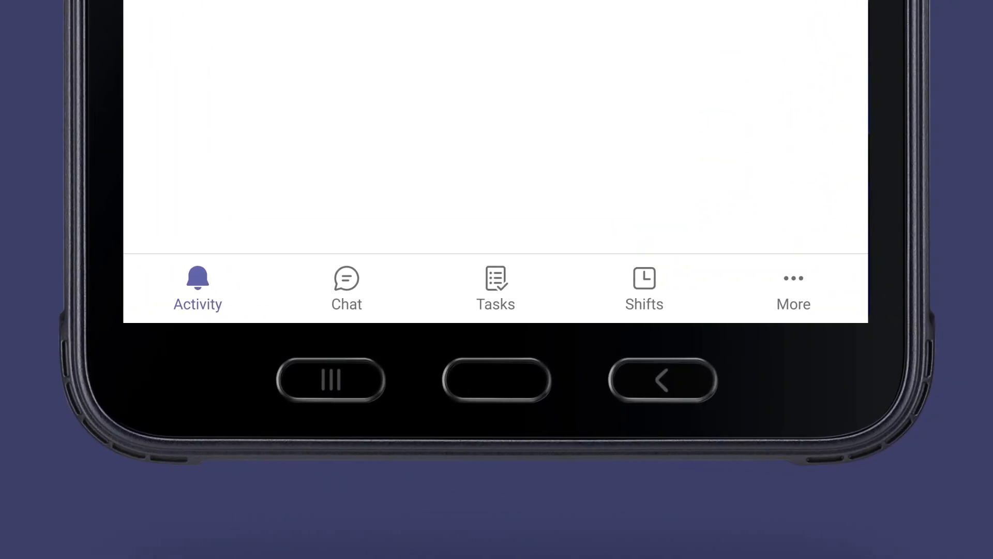
# Step: Clock in to today's shift from the Shifts time clock, then return to the chat list
pyautogui.click(644, 282)
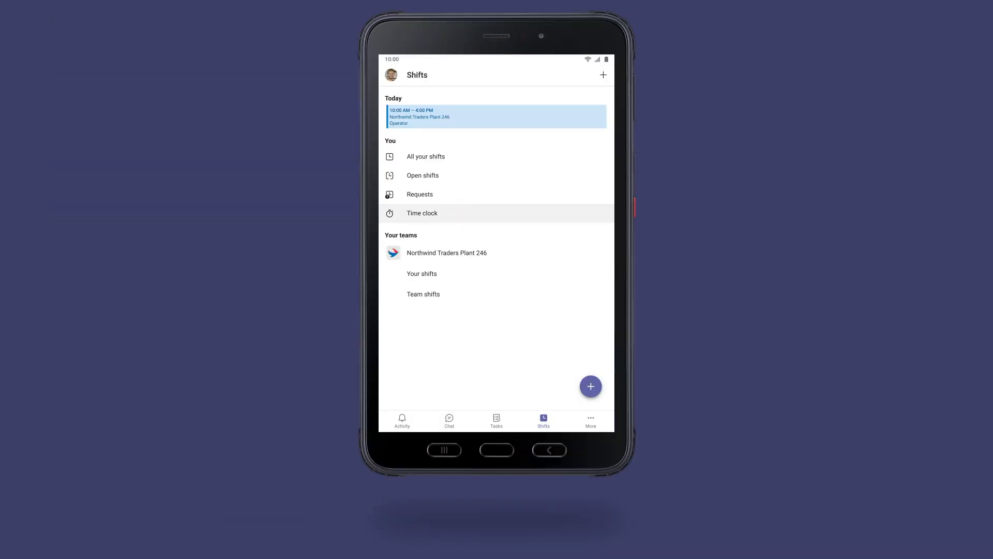
pyautogui.click(422, 213)
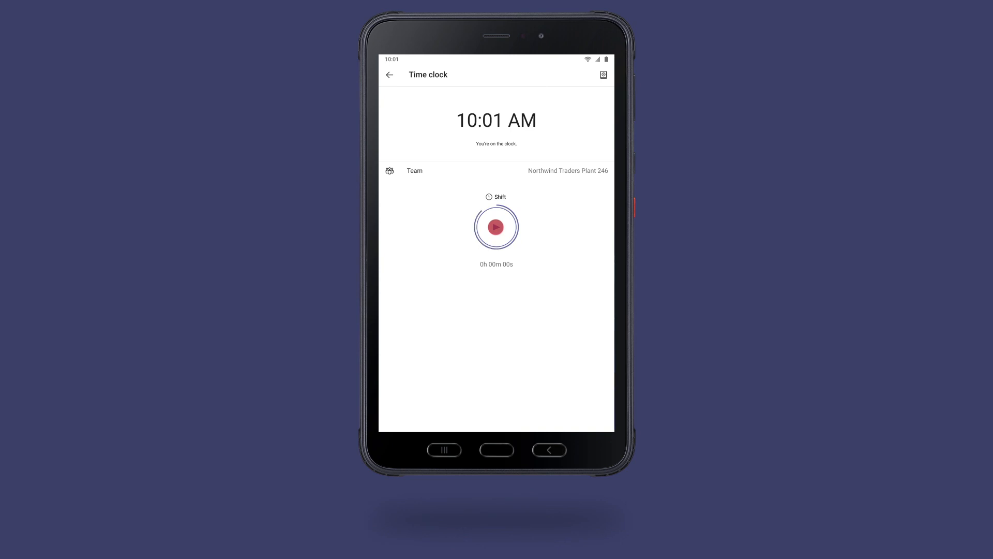
pyautogui.click(497, 226)
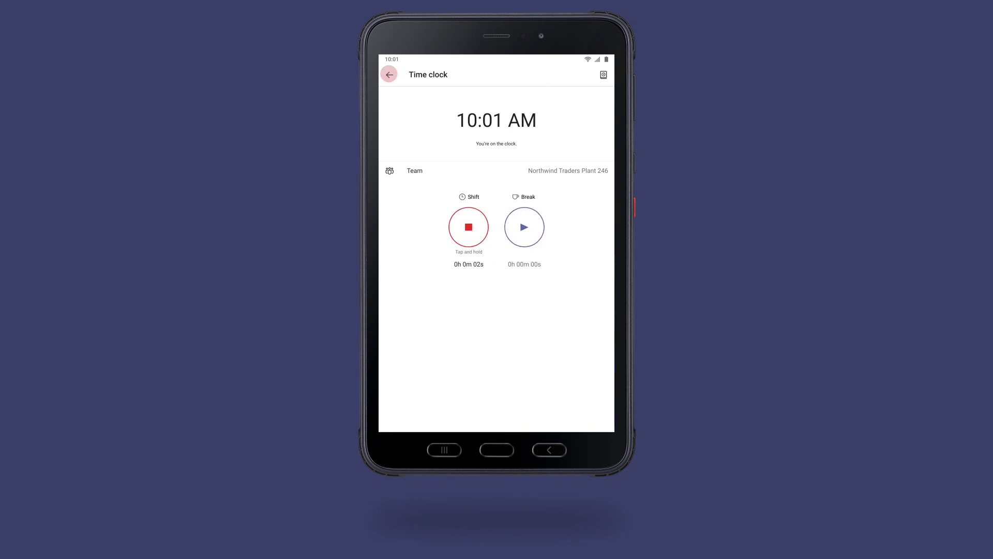
pyautogui.click(389, 74)
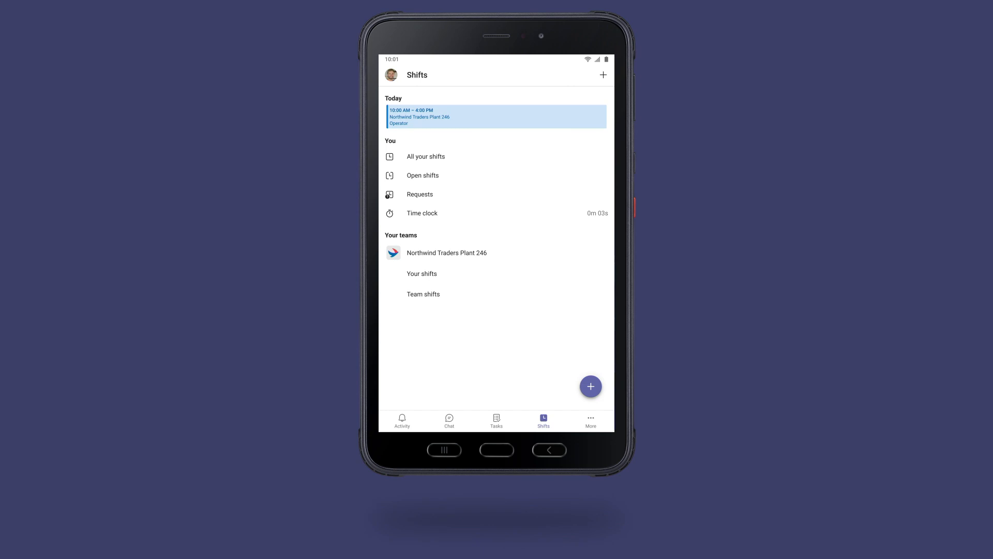
pyautogui.click(449, 420)
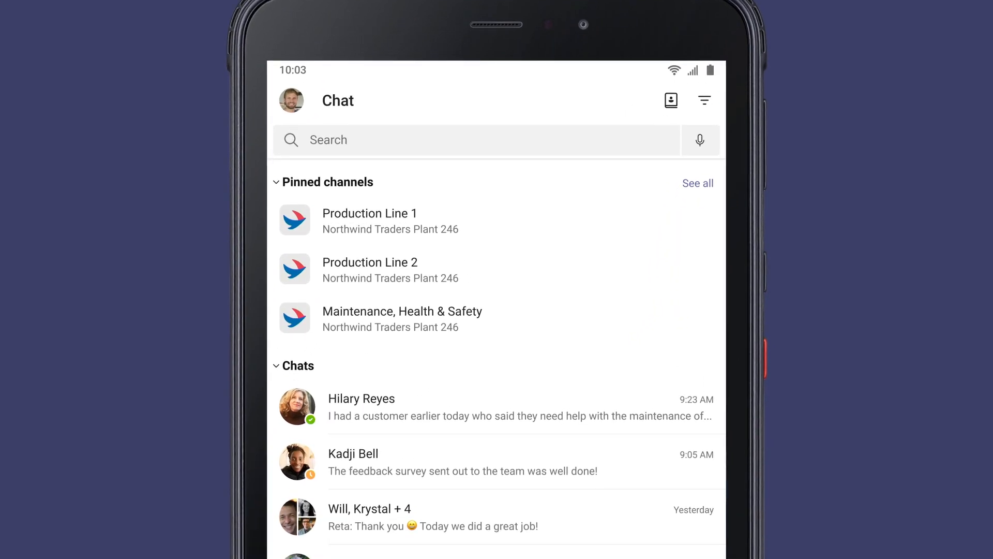
# Step: Show the worker's assigned tasks, listing three routine inspections due 04/19/2021
pyautogui.scroll(-3)
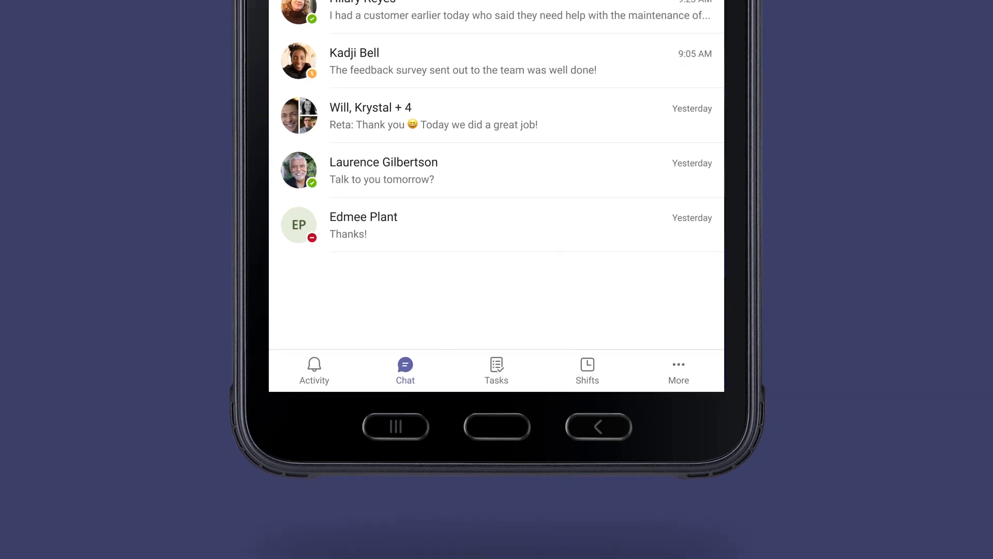
pyautogui.click(496, 371)
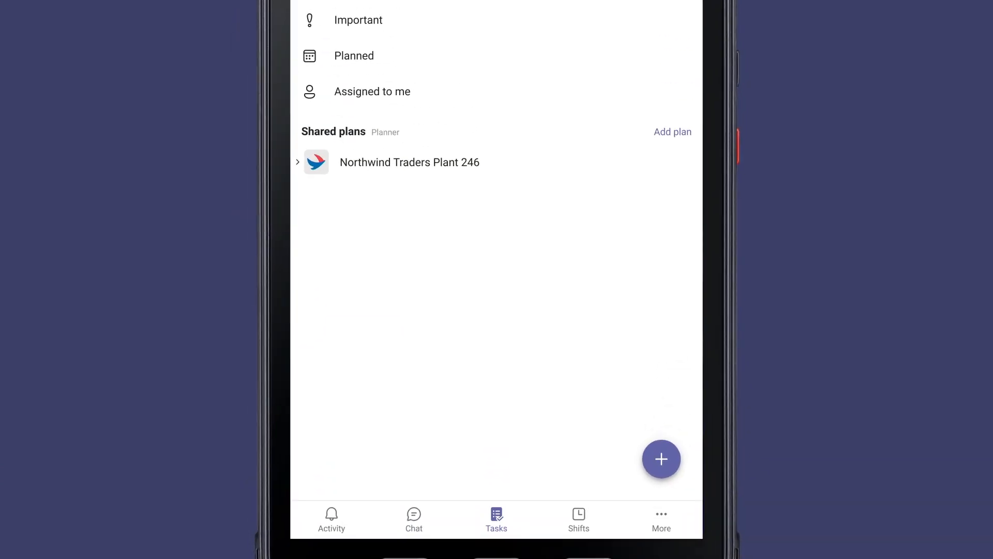
pyautogui.click(372, 91)
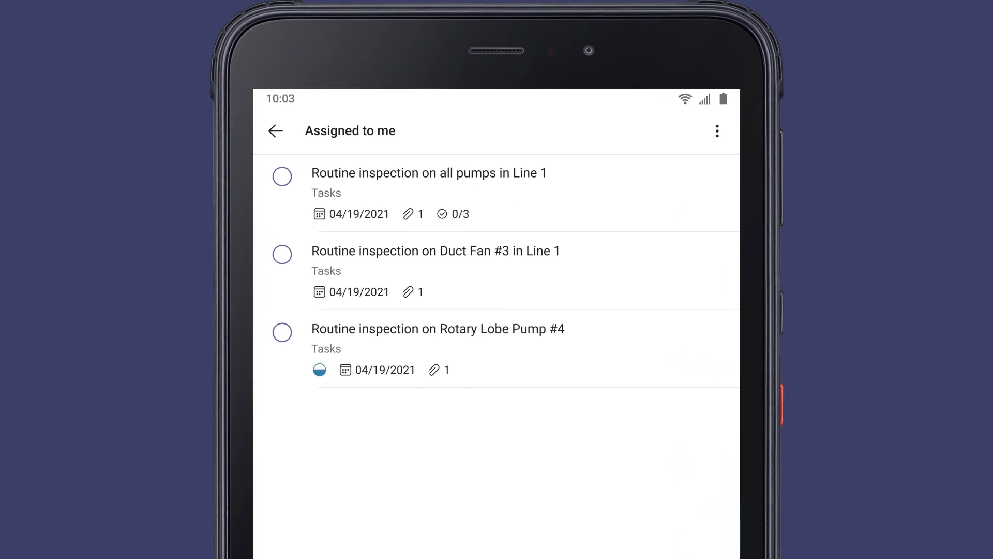
# Step: Fill the Line 1 Weekly Inspection Form with asset name 'Pump #7'
pyautogui.click(428, 173)
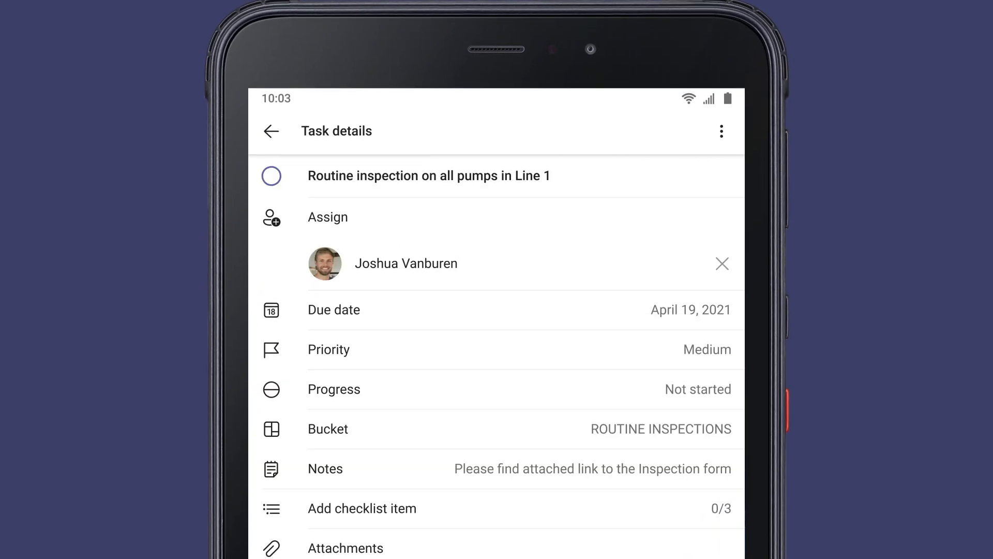
pyautogui.scroll(-3)
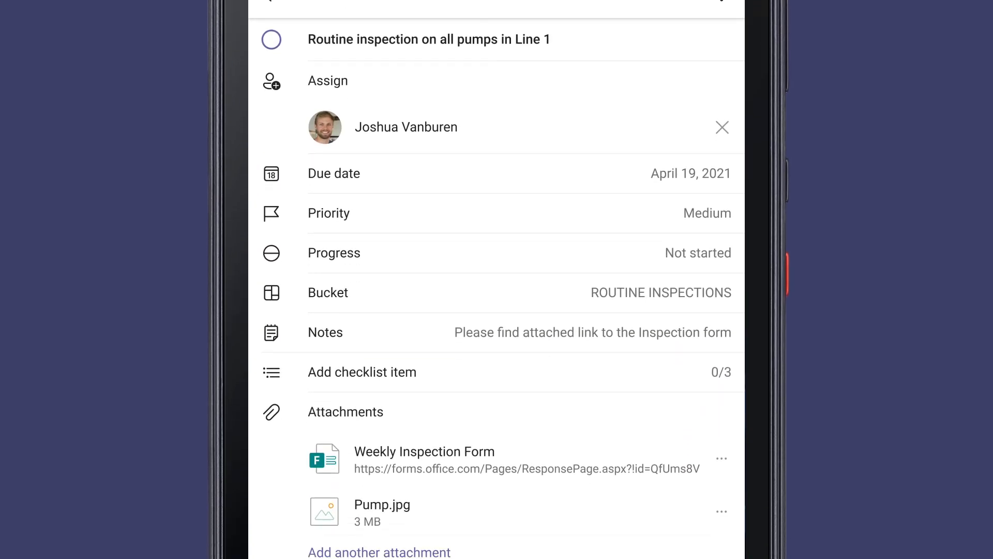
pyautogui.scroll(-3)
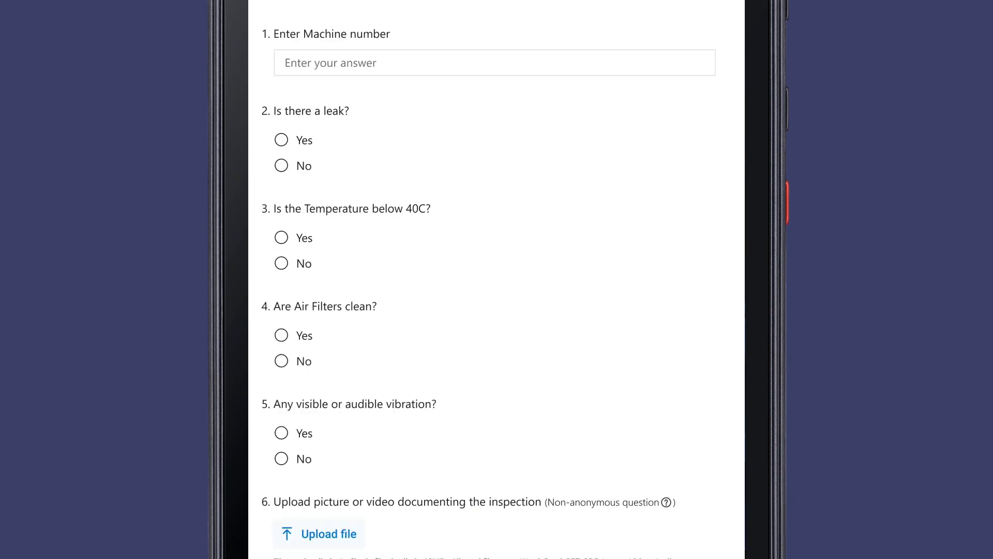
pyautogui.write('Pump #7')
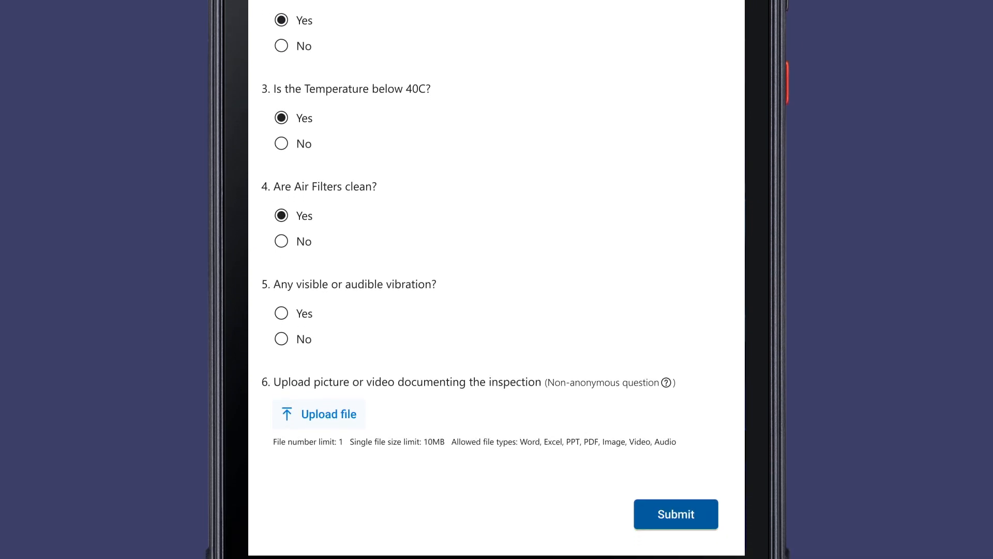
# Step: Answer no to vibration, attach an inspection photo, and submit the form reporting the leak
pyautogui.click(281, 338)
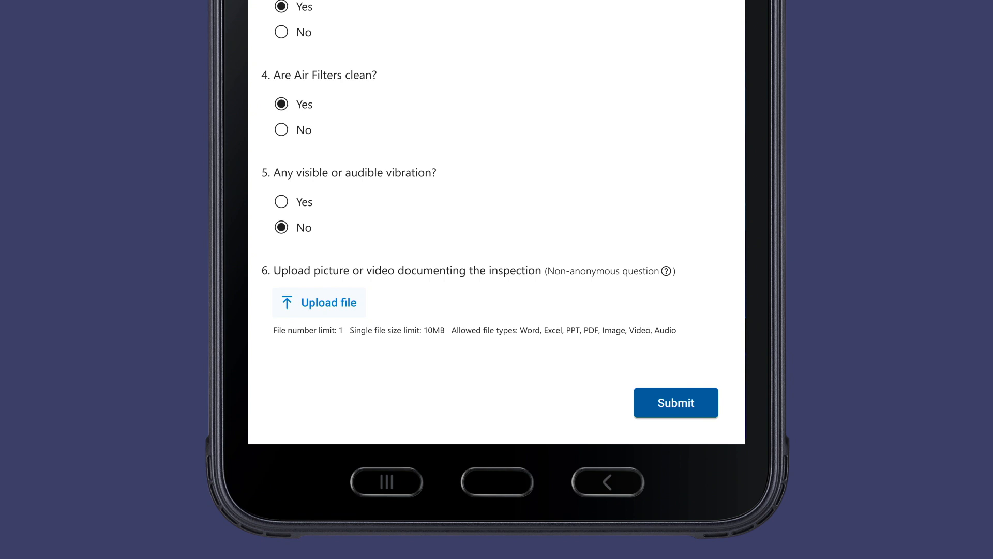
pyautogui.click(318, 302)
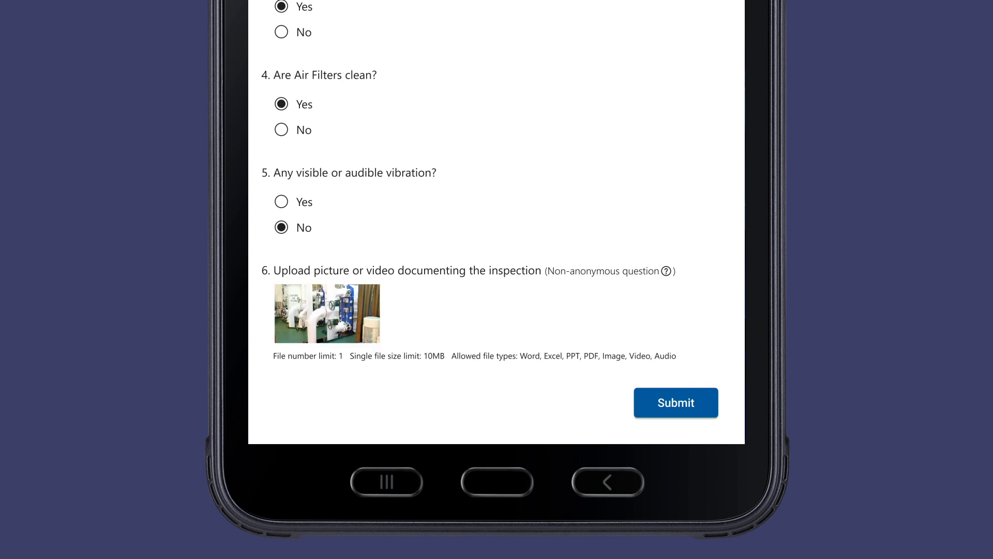
pyautogui.click(676, 402)
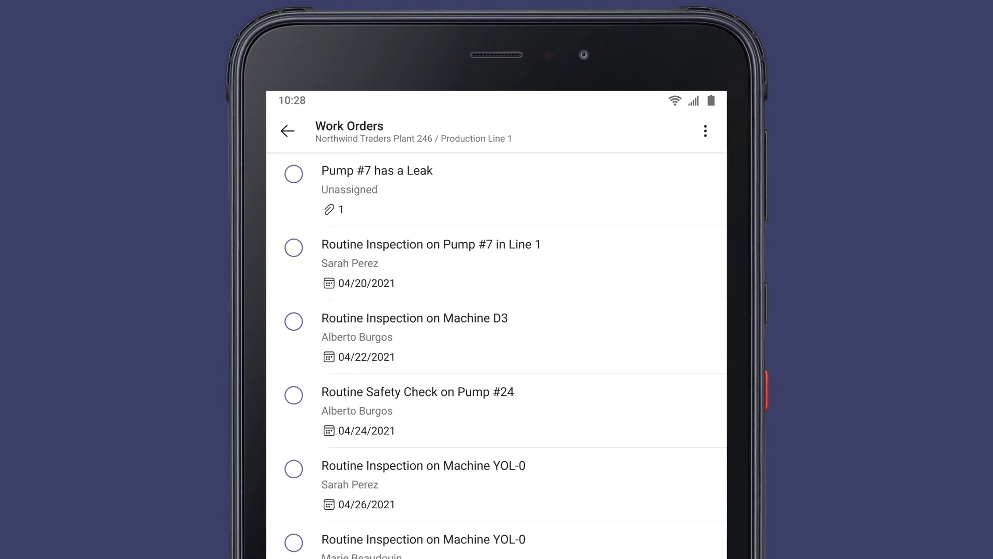
# Step: Reach the Asset Manager app in the Production Line 1 channel
pyautogui.click(268, 141)
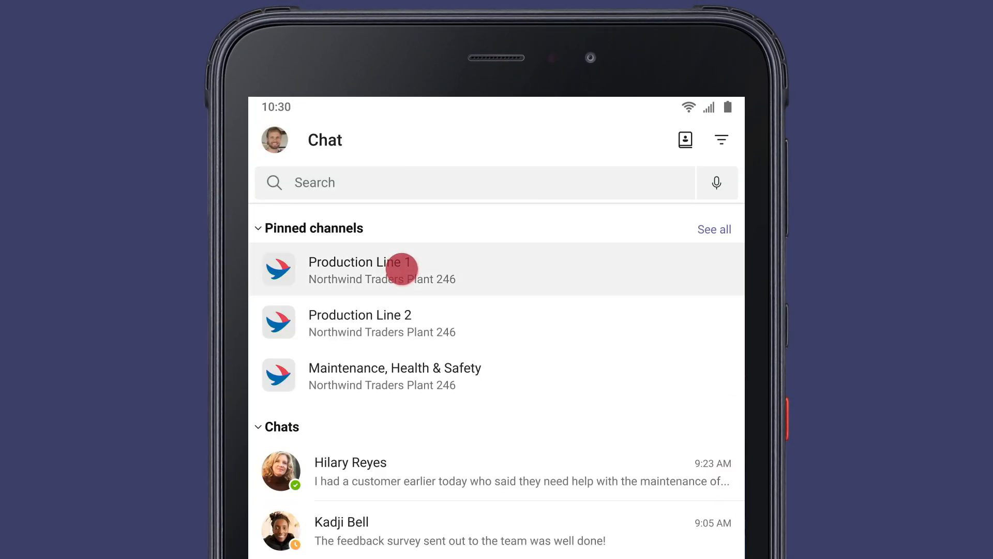
pyautogui.click(374, 270)
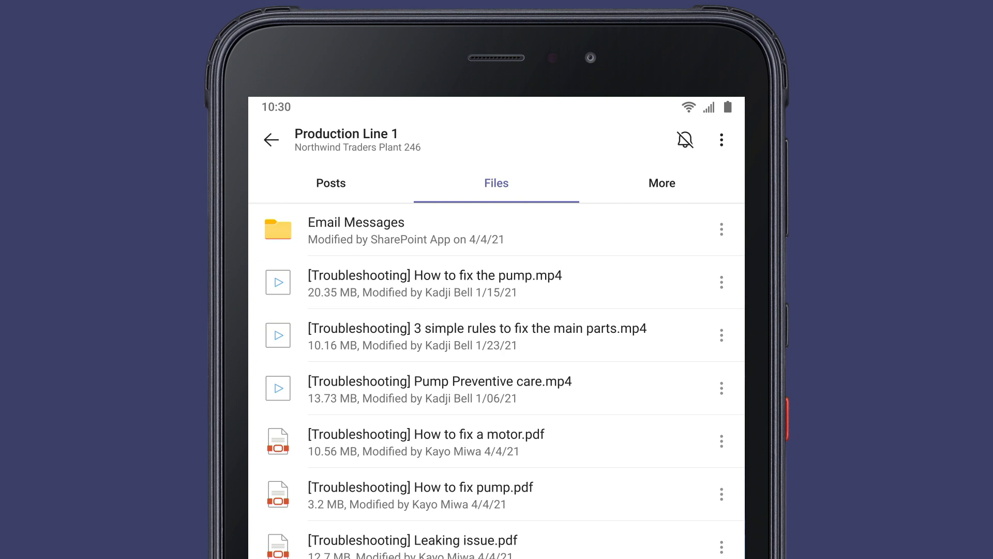
pyautogui.click(662, 182)
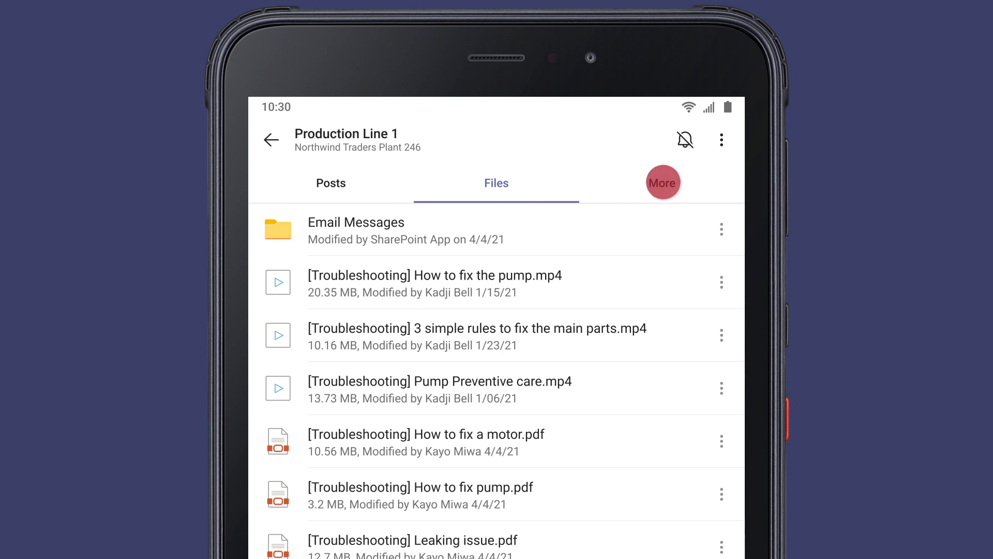
pyautogui.click(661, 182)
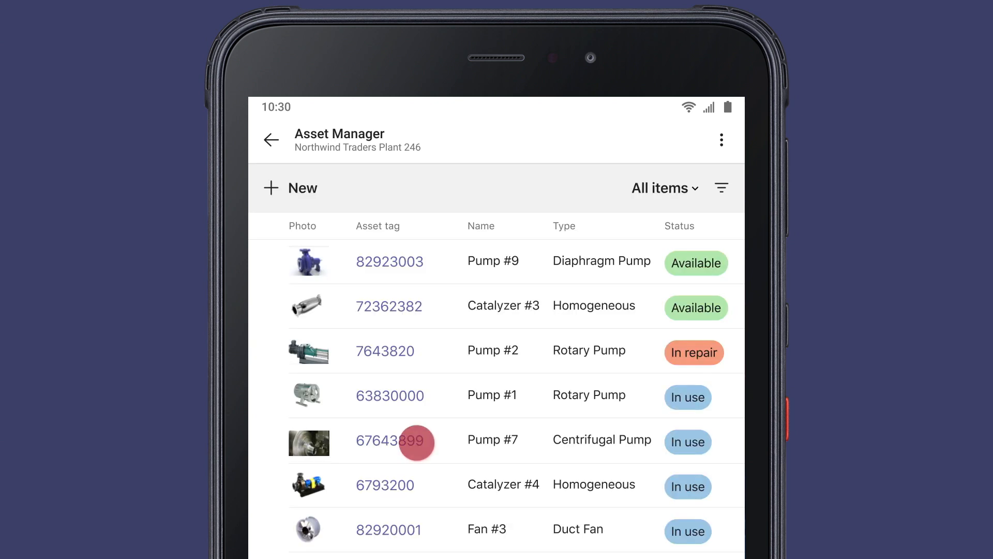
# Step: Review Pump #7's asset record 67643899, a Centrifugal Pump in use
pyautogui.click(389, 441)
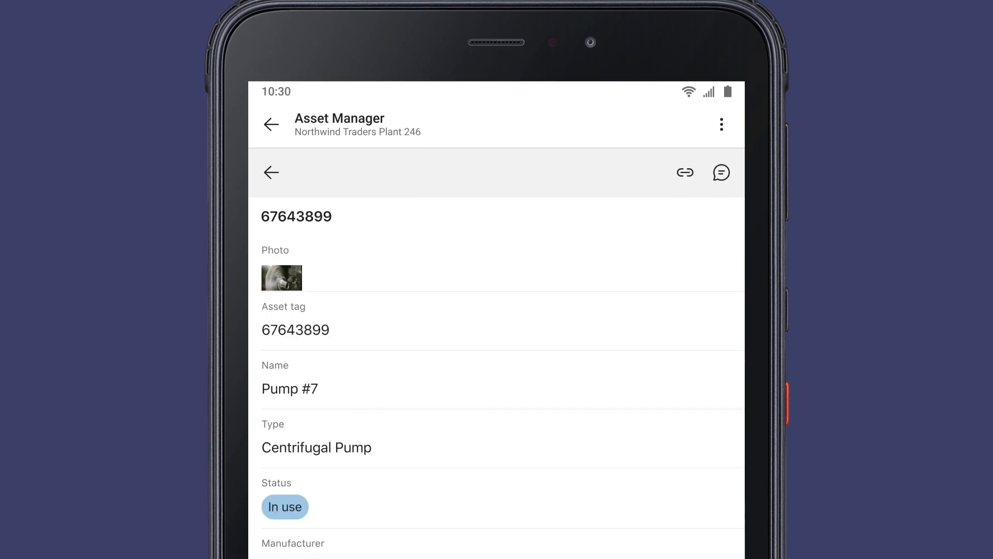
pyautogui.scroll(-3)
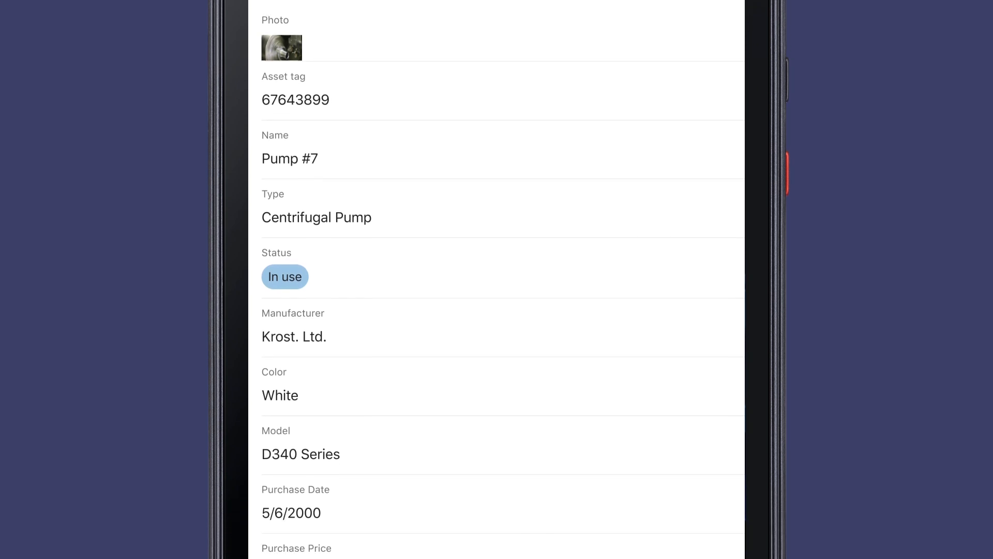
pyautogui.scroll(-3)
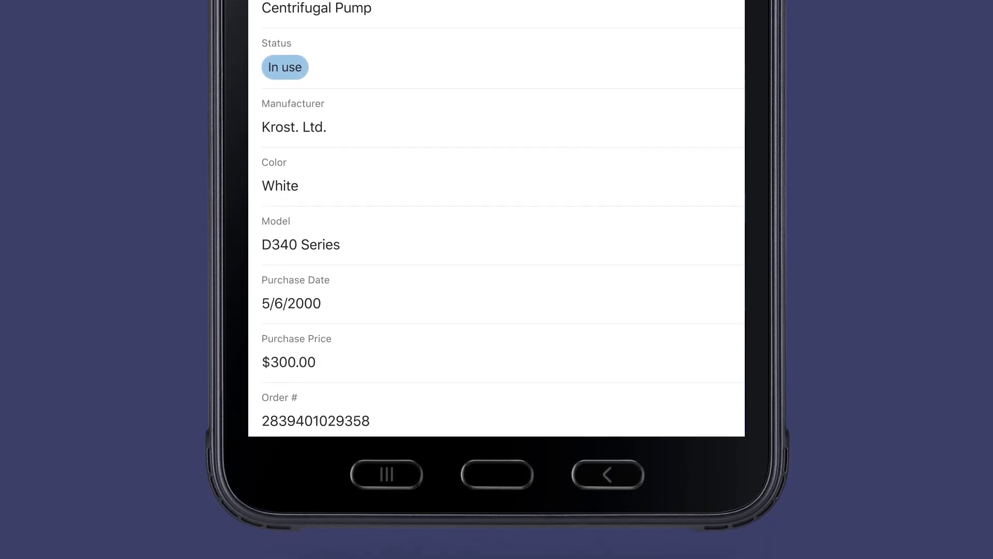
pyautogui.scroll(-3)
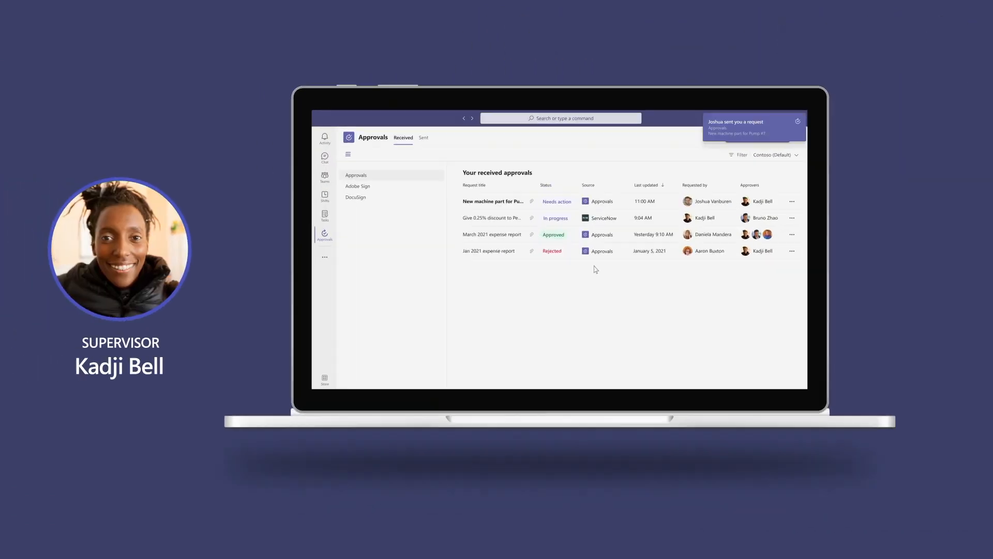
# Step: Approve the 'New machine part for Pump #7' request in Approvals
pyautogui.click(493, 201)
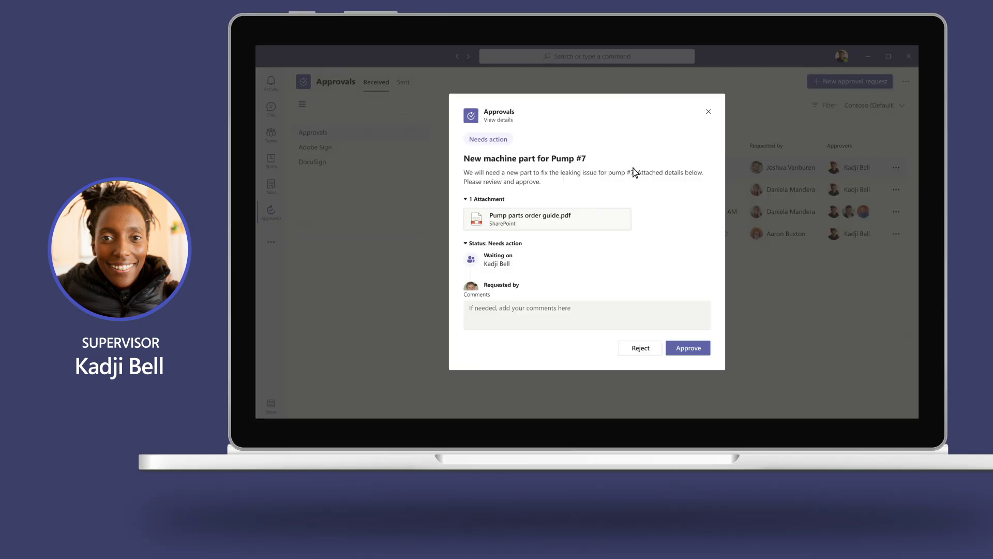
pyautogui.click(688, 348)
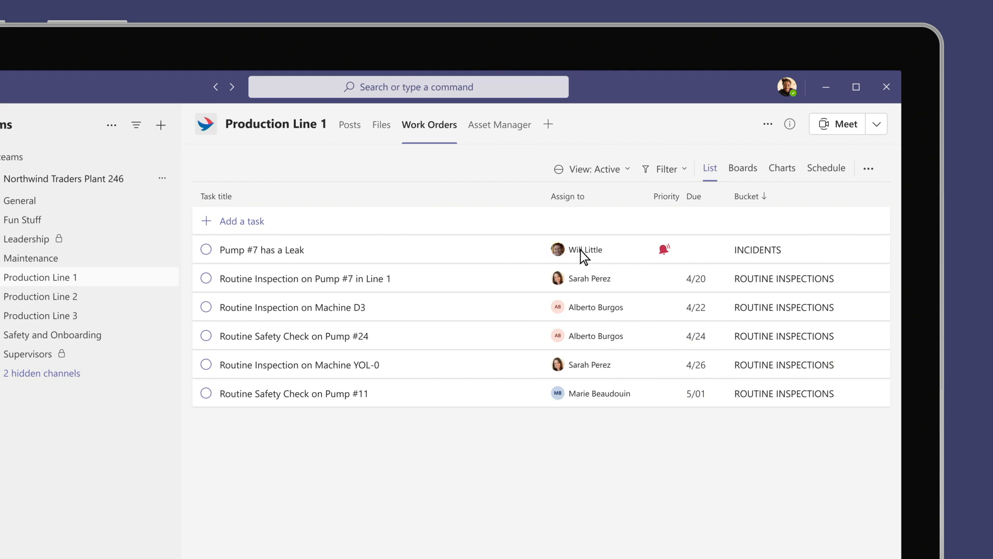
pyautogui.moveTo(831, 176)
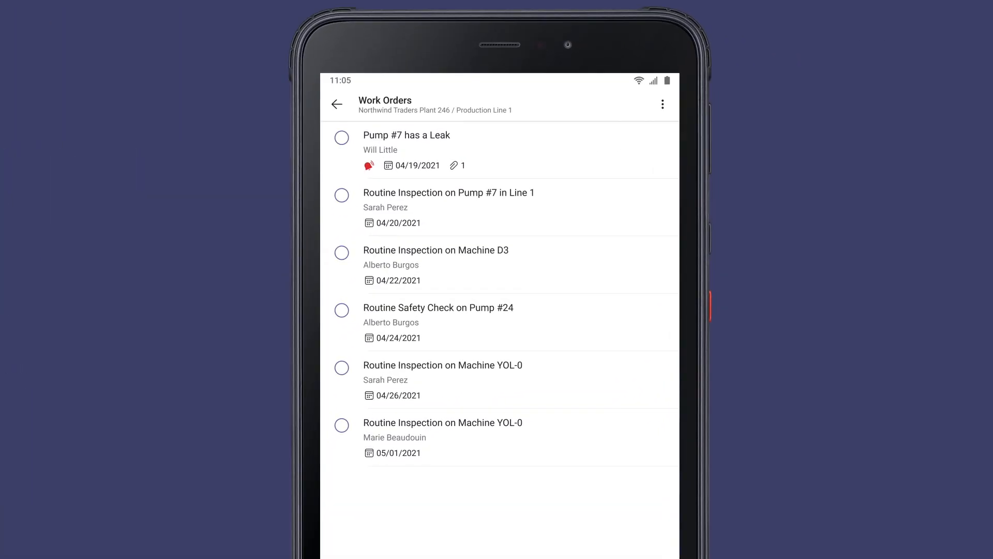
# Step: From the Pump #7 leak task, send a chat message asking for help shutting down circuits
pyautogui.click(407, 135)
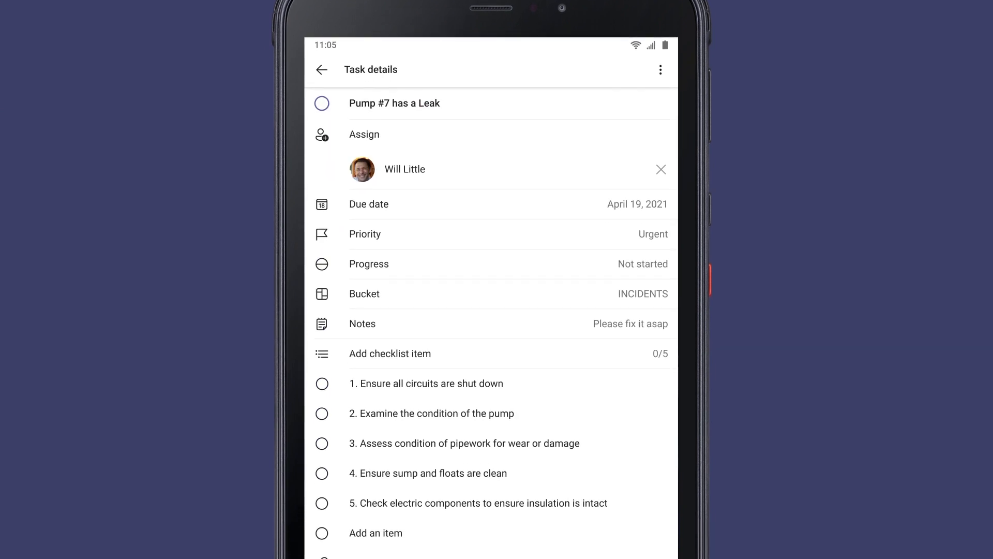
pyautogui.scroll(-3)
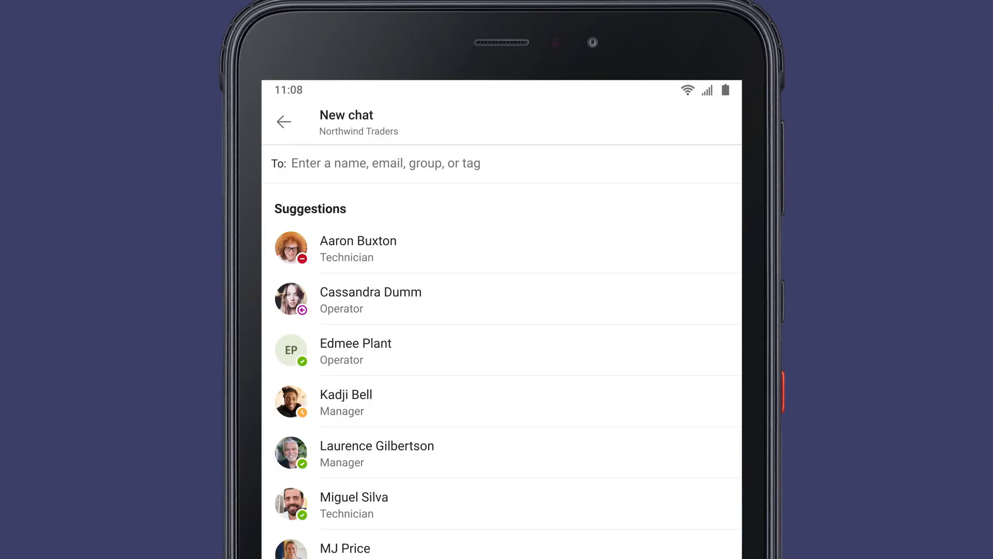
pyautogui.write('elec')
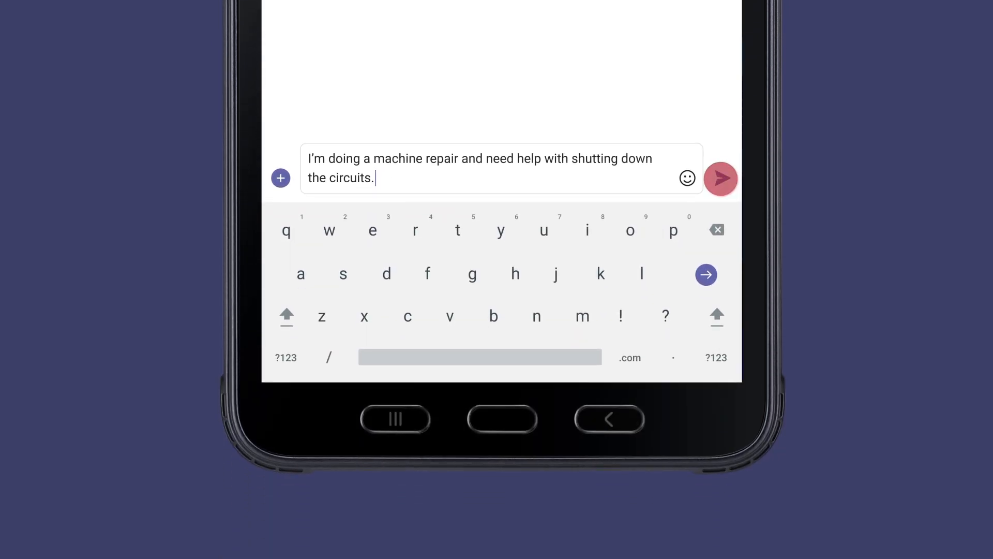
pyautogui.click(721, 178)
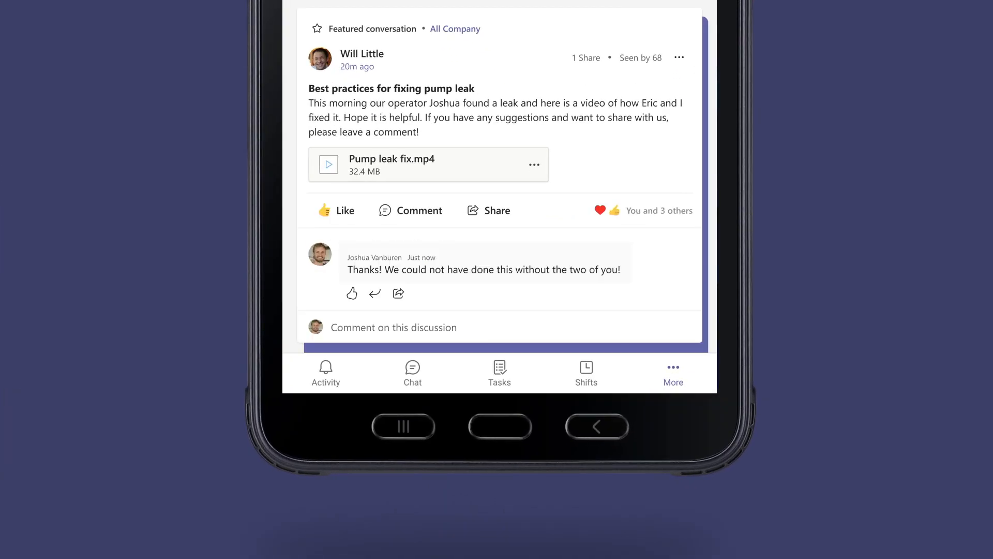
# Step: Like the thank-you comment on the pump-leak post and return to Shifts
pyautogui.click(352, 294)
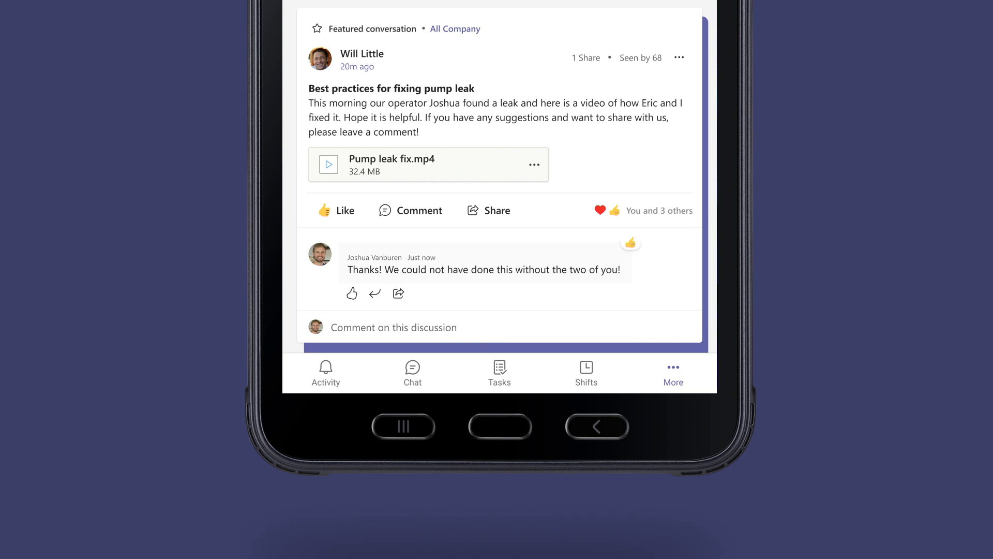
pyautogui.click(586, 373)
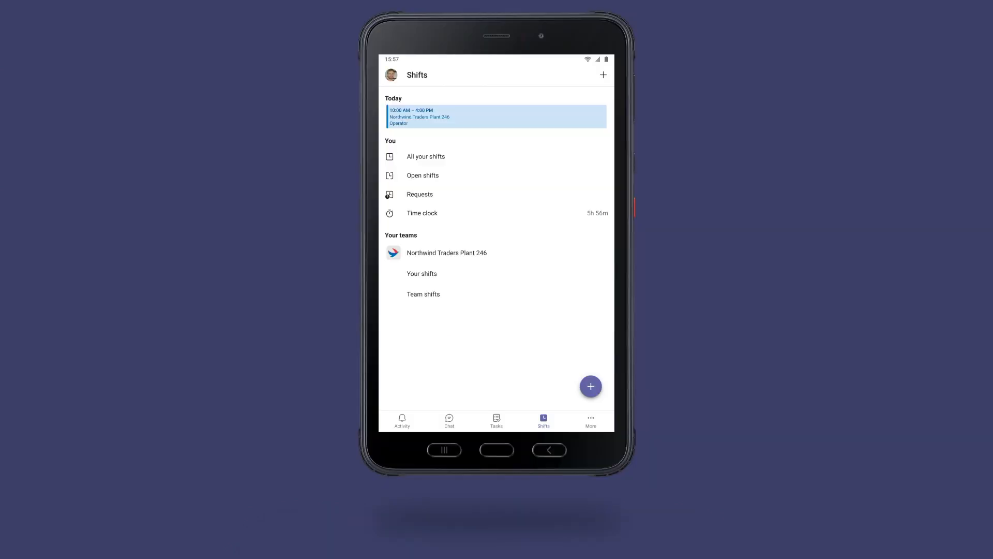
pyautogui.click(426, 156)
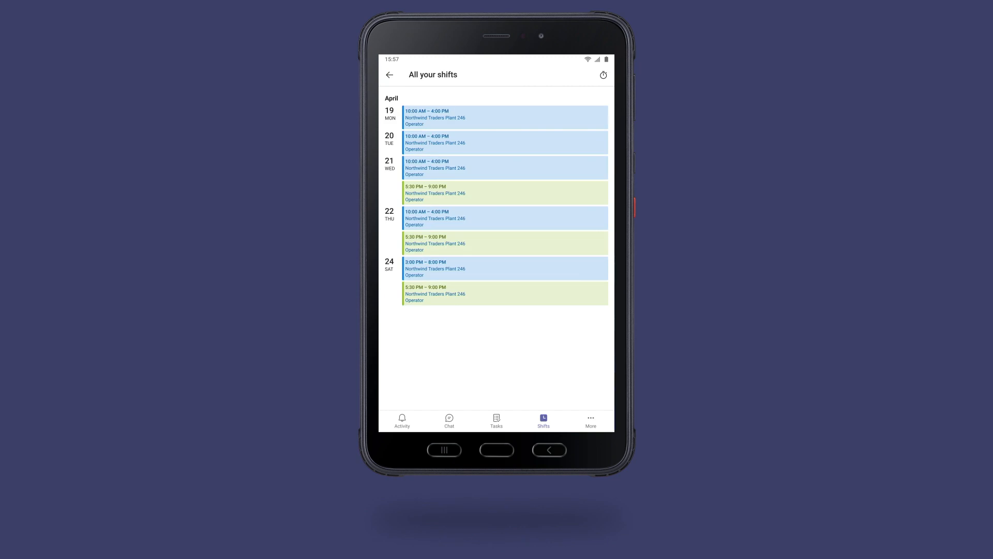
pyautogui.click(390, 75)
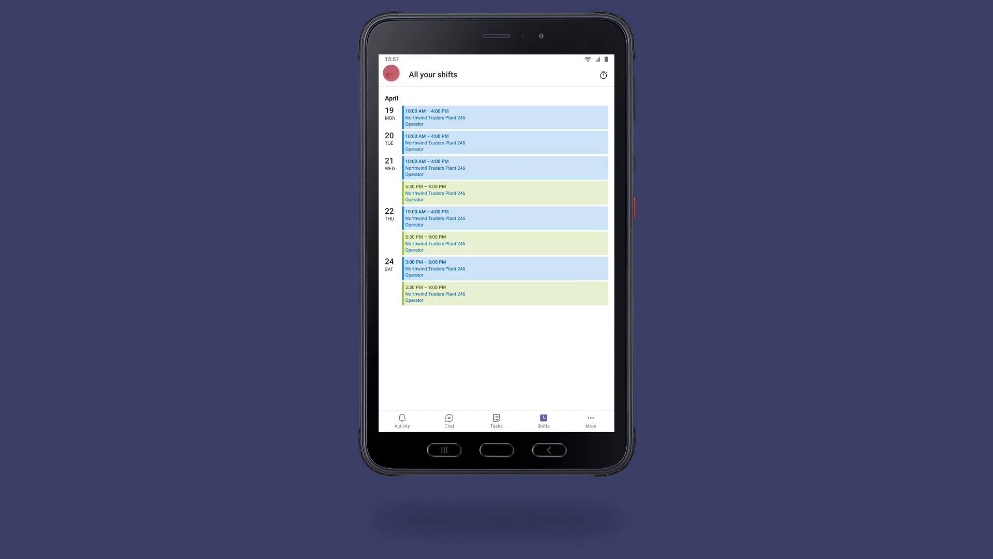
pyautogui.click(391, 74)
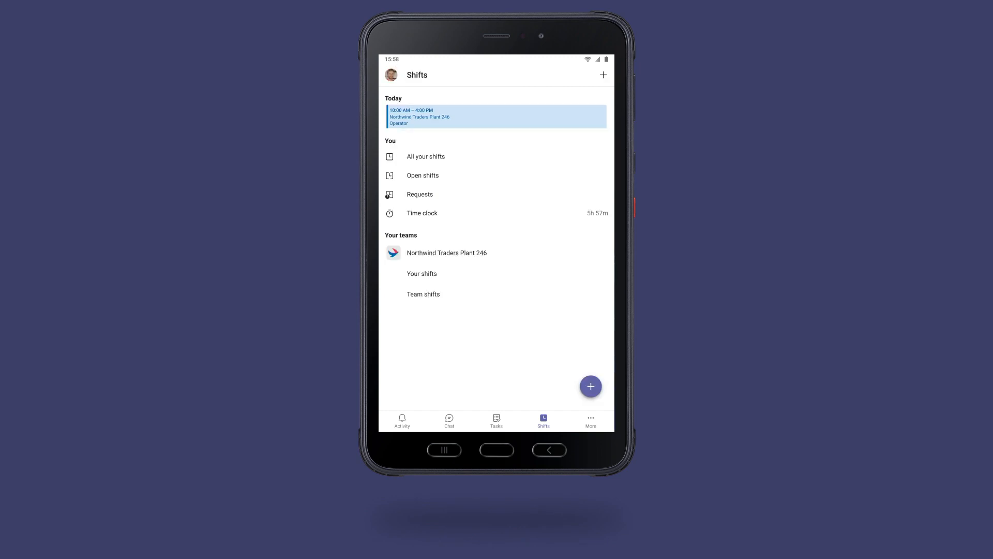
pyautogui.click(591, 387)
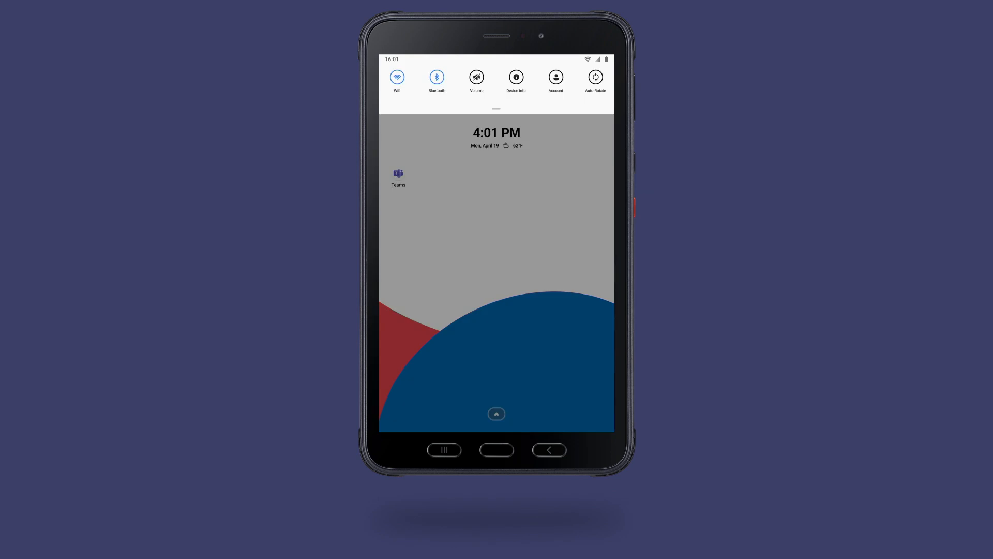
# Step: Sign the operator out of the shared tablet from the User Account page
pyautogui.click(556, 76)
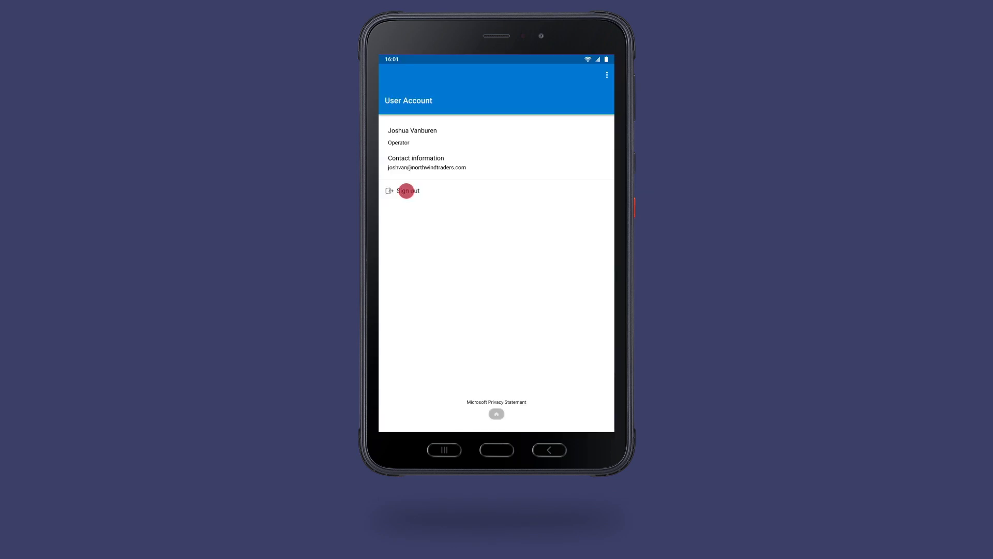
pyautogui.click(407, 190)
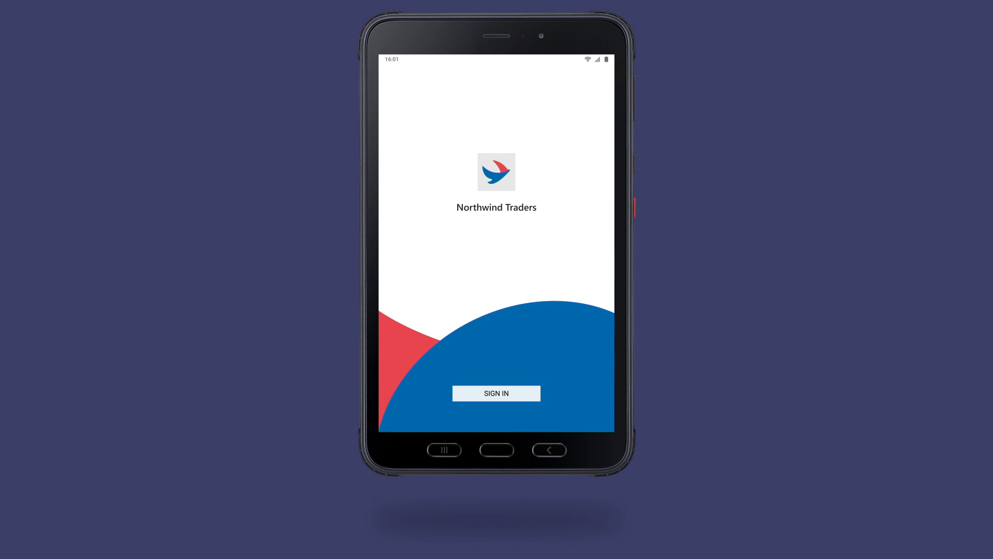